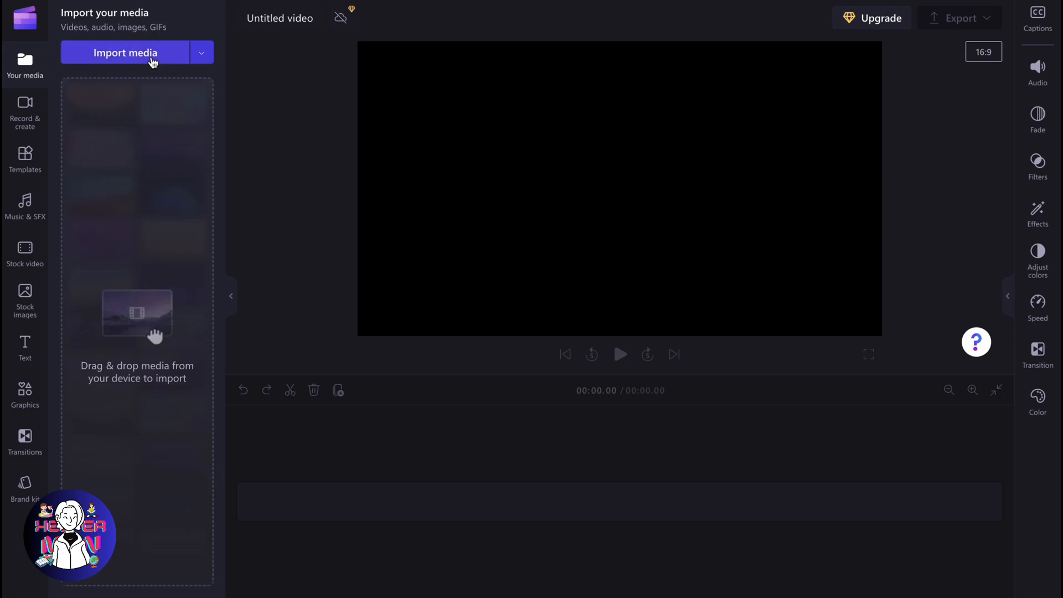
# Import the forest and rain videos, dice image and green-screen clip from Finder
pyautogui.click(126, 52)
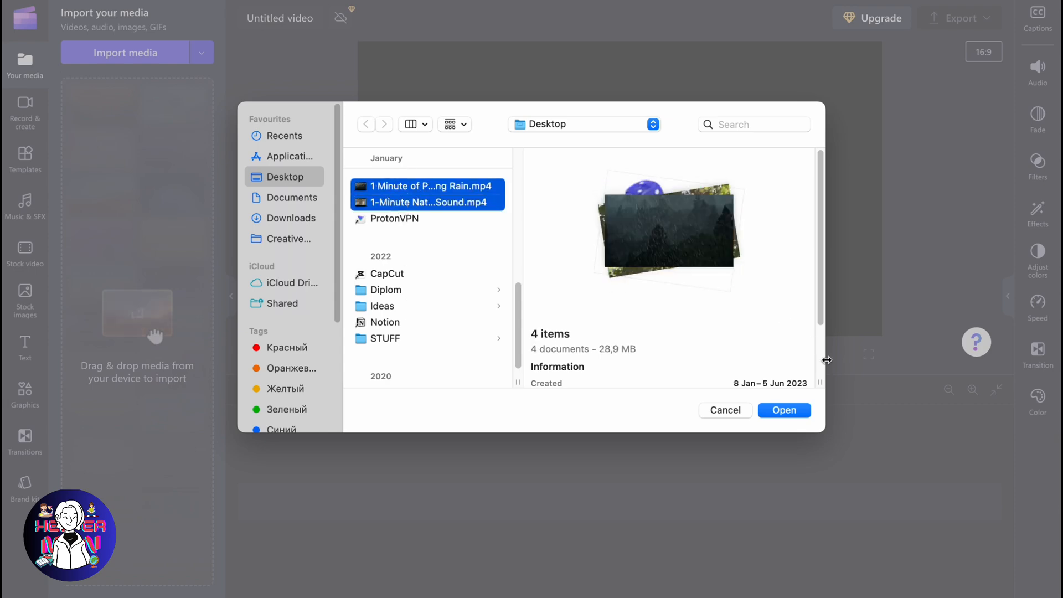
pyautogui.click(784, 409)
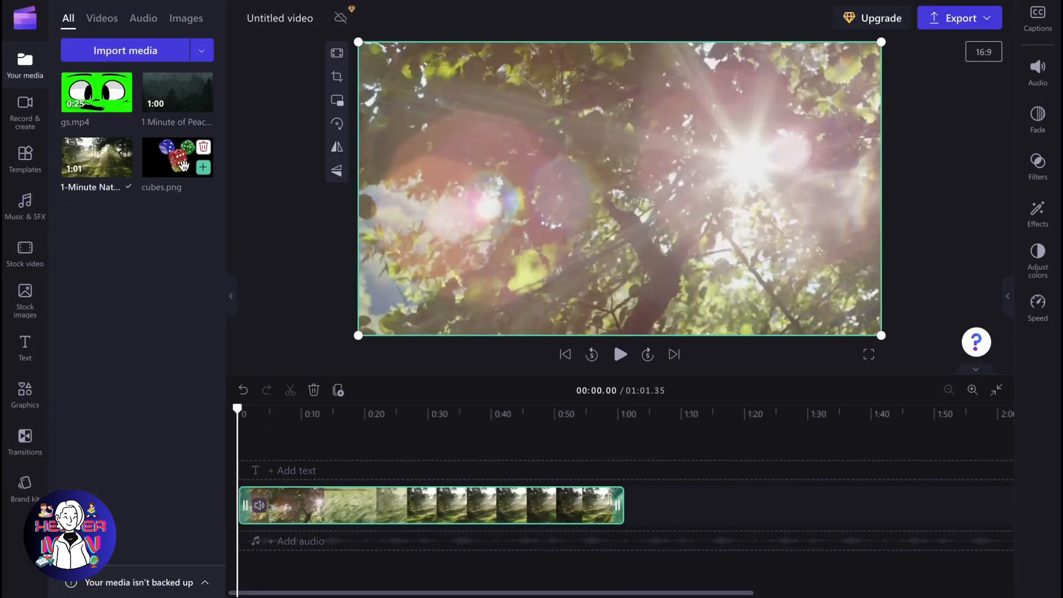
# Add cubes.png and gs.mp4 above the forest video and scrub playback to around 18 seconds
pyautogui.click(203, 167)
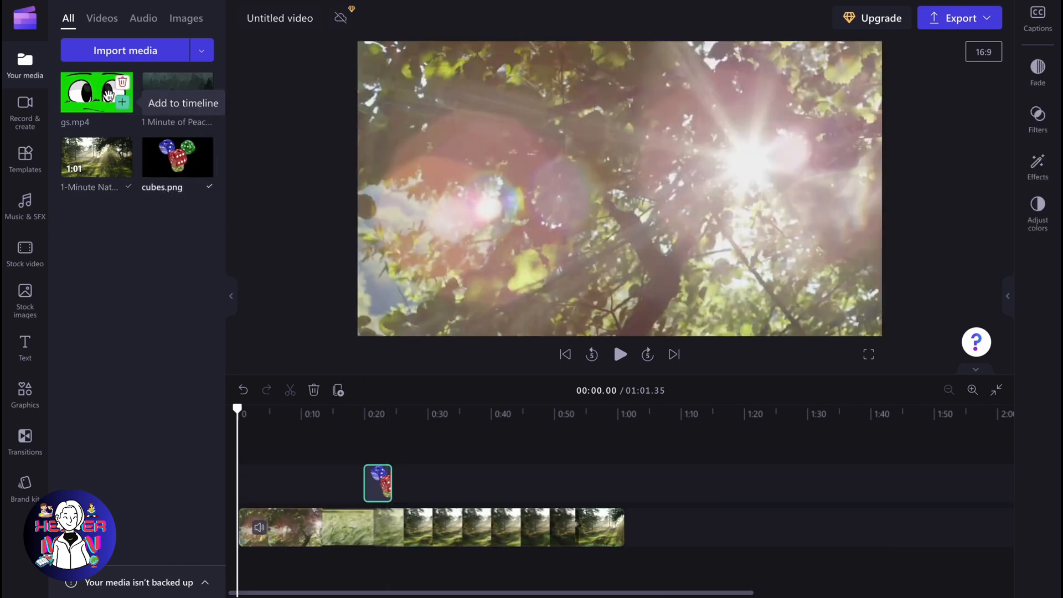
pyautogui.moveTo(96, 92); pyautogui.dragTo(538, 483)
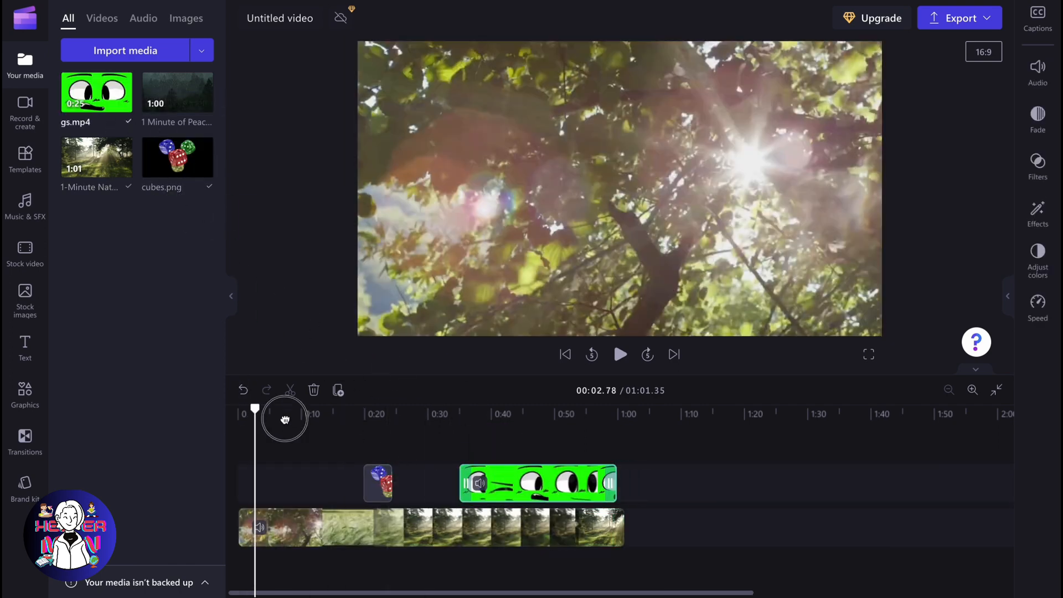
pyautogui.click(538, 483)
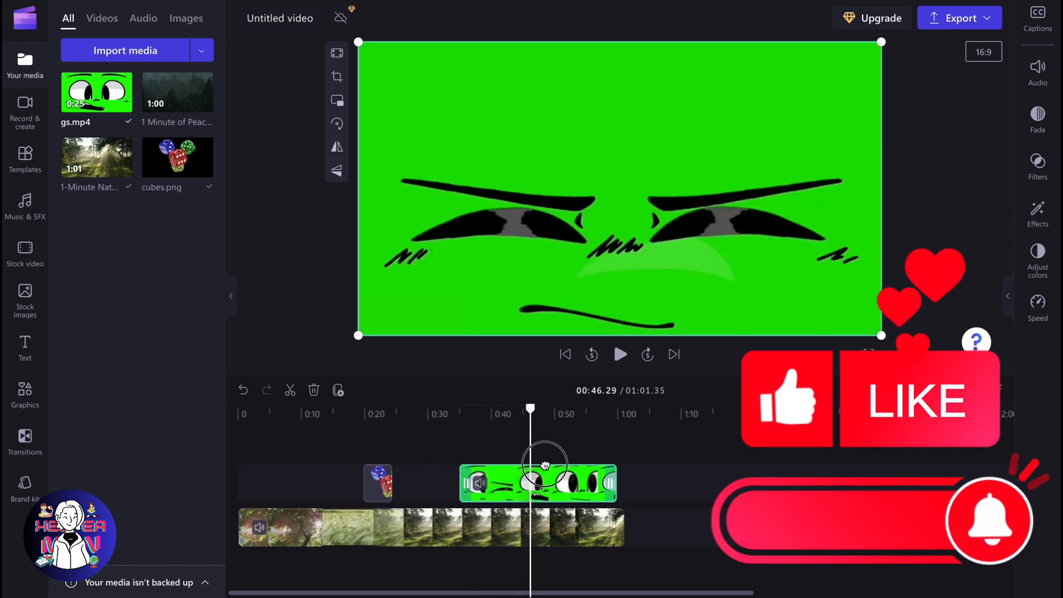
pyautogui.moveTo(530, 410); pyautogui.dragTo(355, 410)
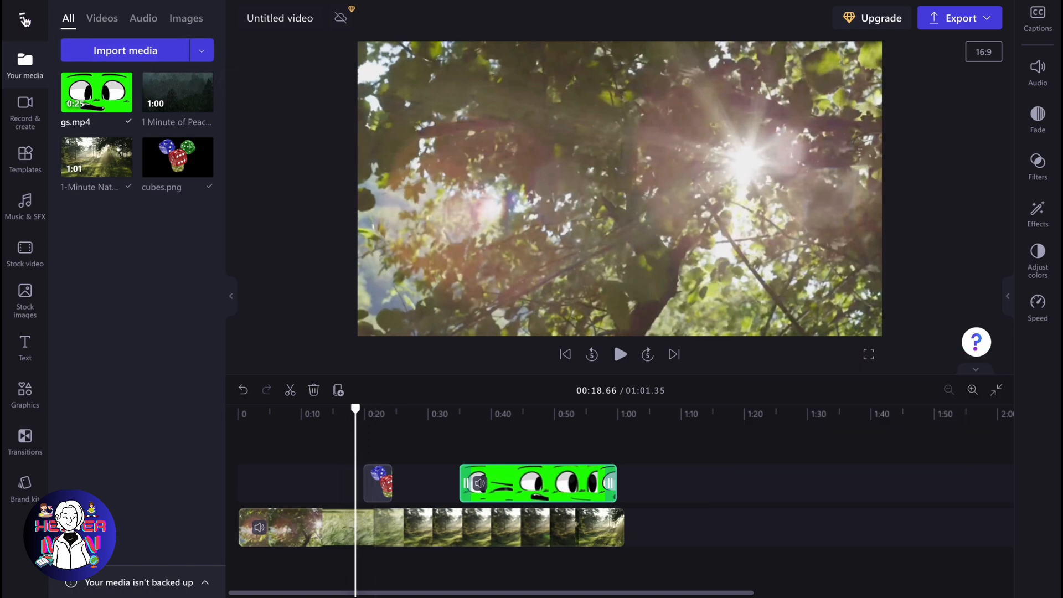
# Return to the home page via the main menu's Back to home
pyautogui.click(25, 19)
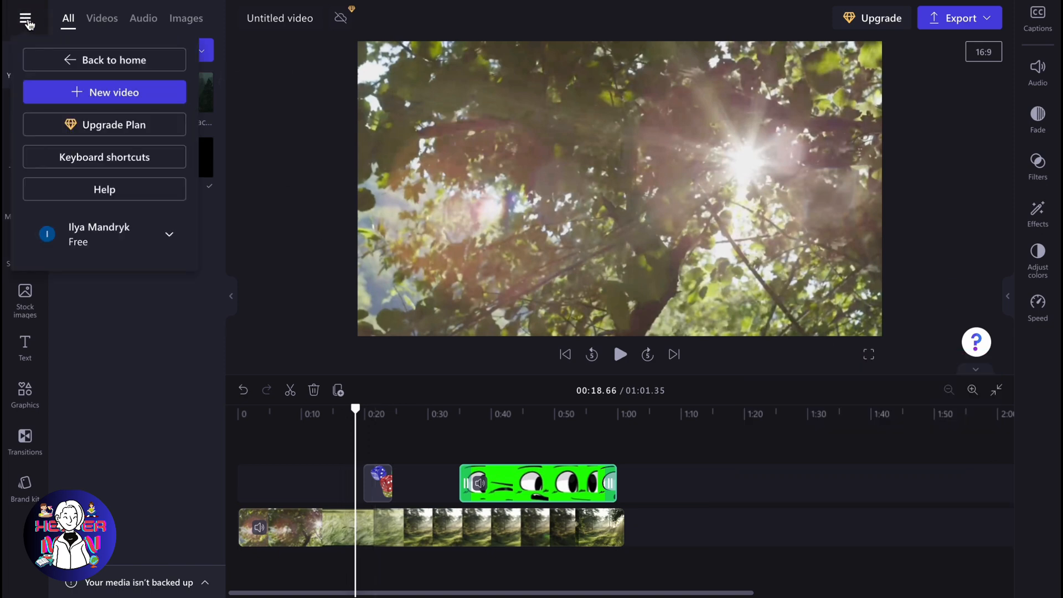
pyautogui.click(104, 60)
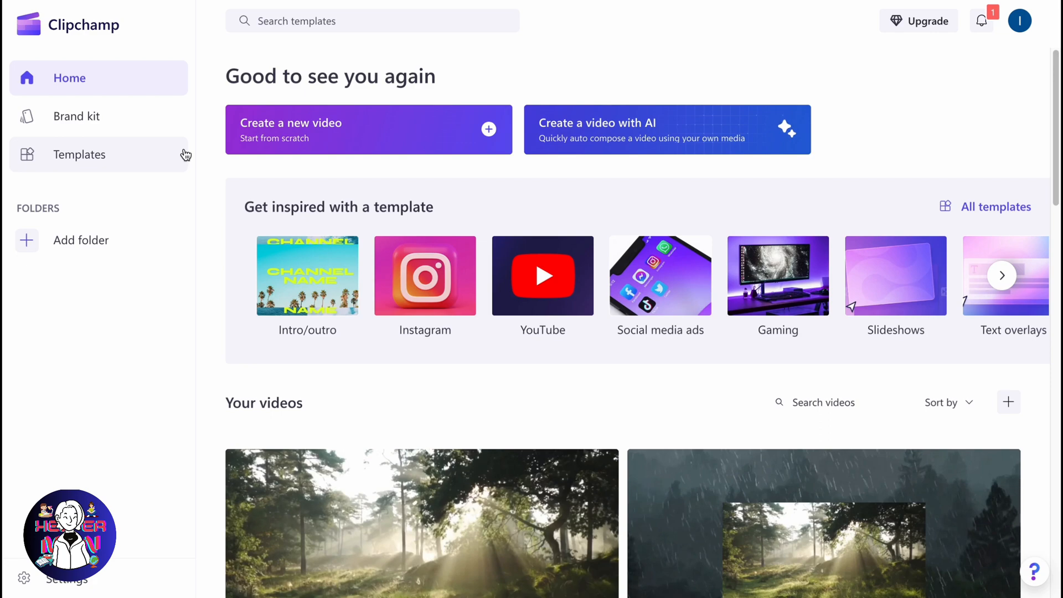
pyautogui.moveTo(485, 313)
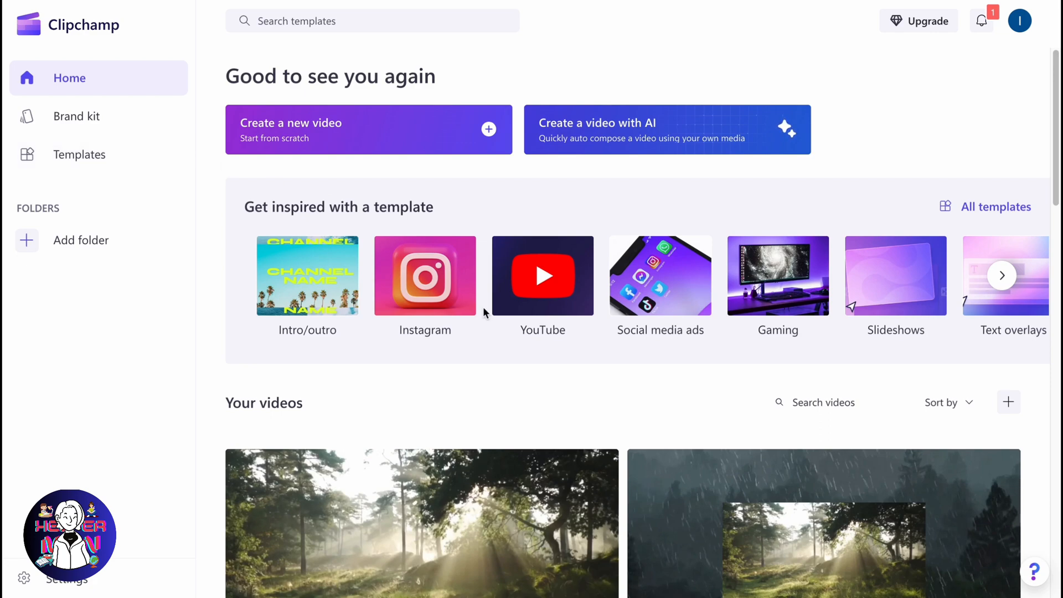
# Scroll down to the Your videos list to reach the Untitled video project
pyautogui.scroll(-3)
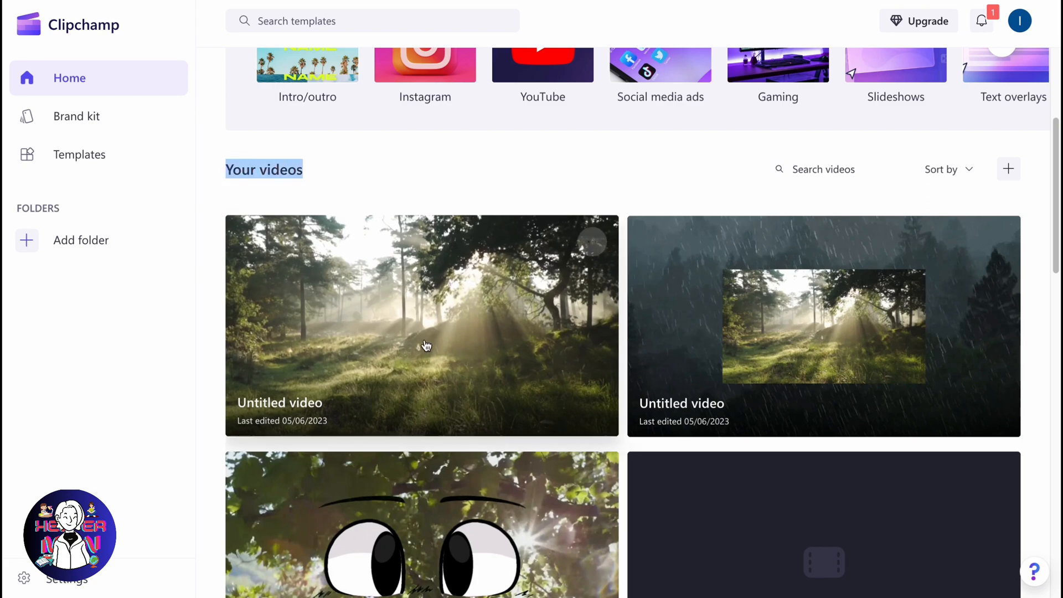
pyautogui.scroll(-3)
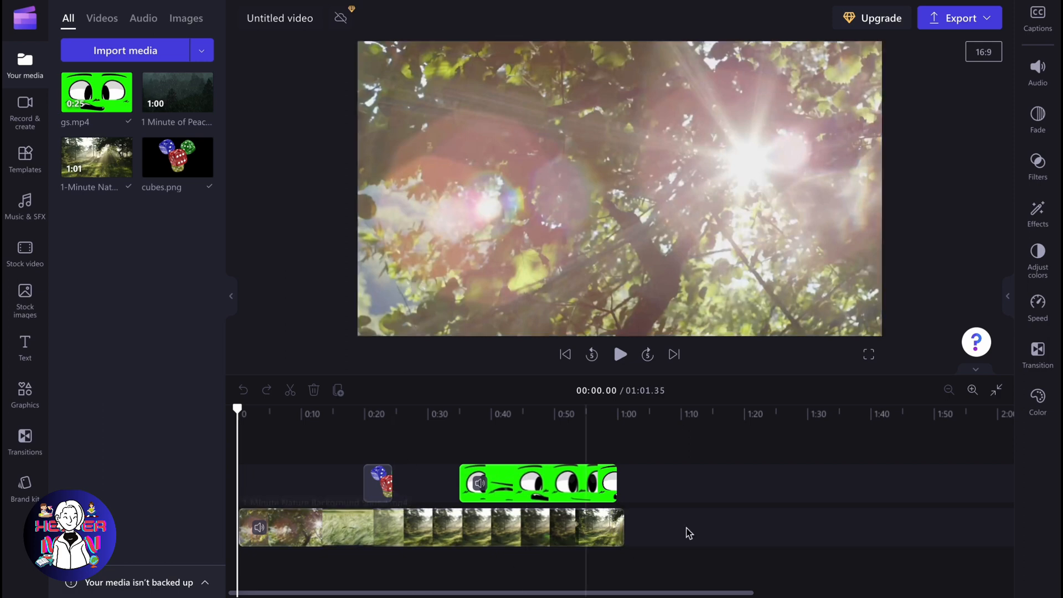
pyautogui.moveTo(644, 405)
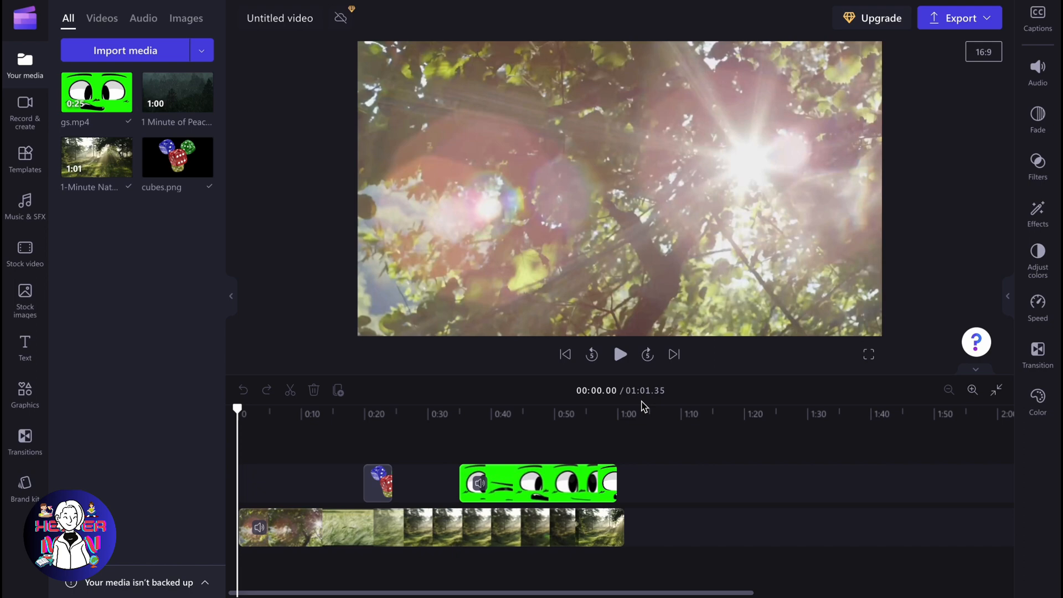
pyautogui.moveTo(935, 25)
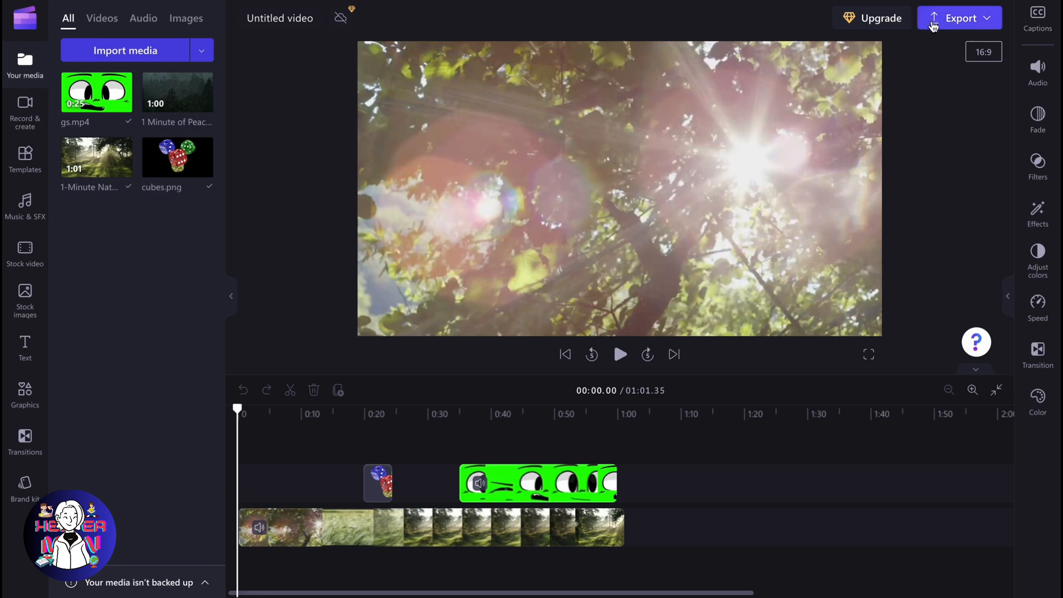
# Export the project at 1080p HD quality
pyautogui.click(959, 18)
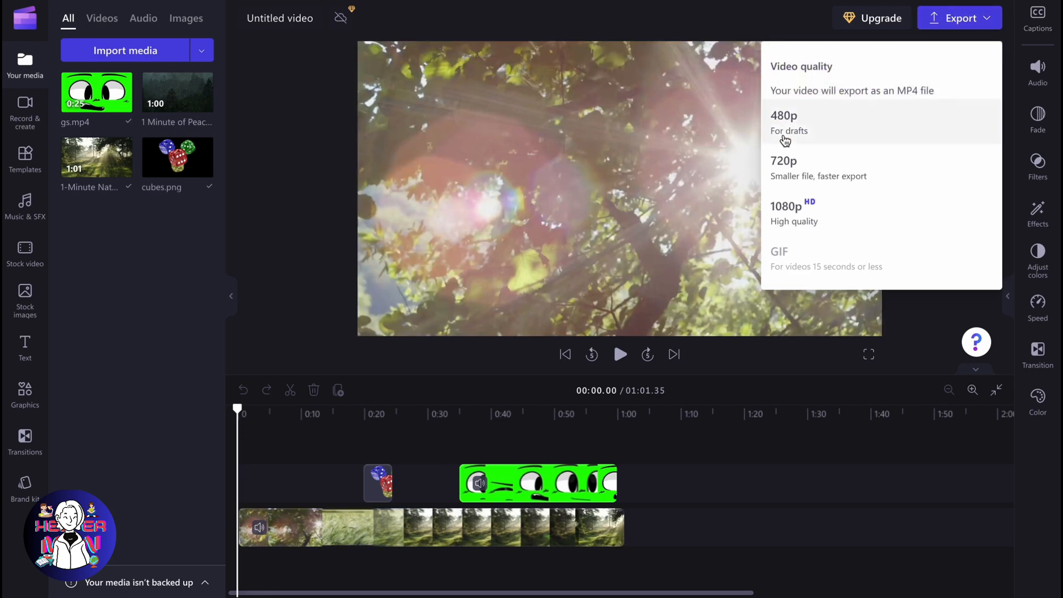
pyautogui.moveTo(798, 221)
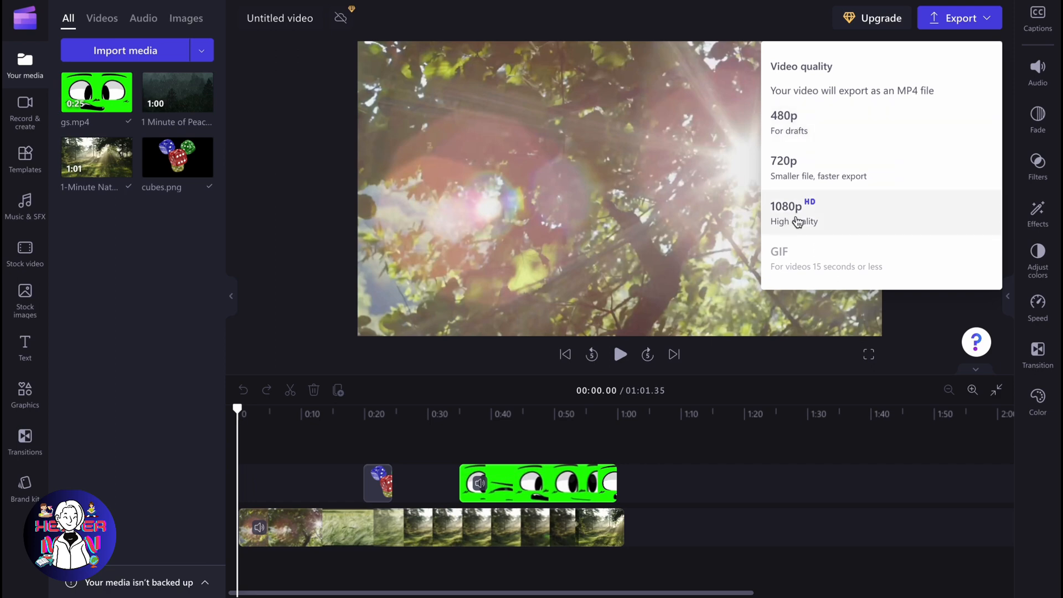
pyautogui.moveTo(814, 220)
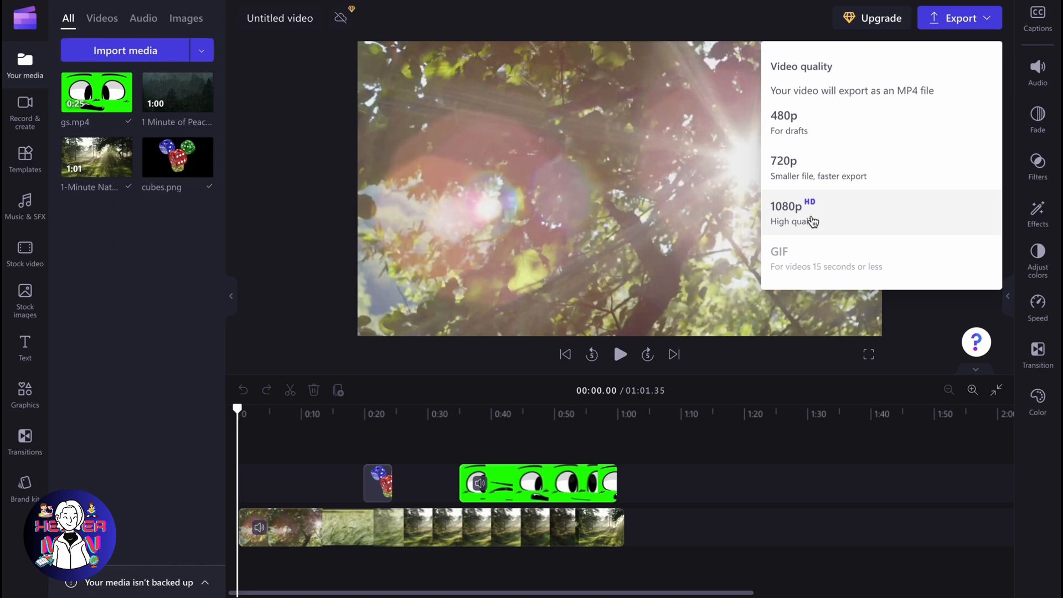
pyautogui.click(792, 213)
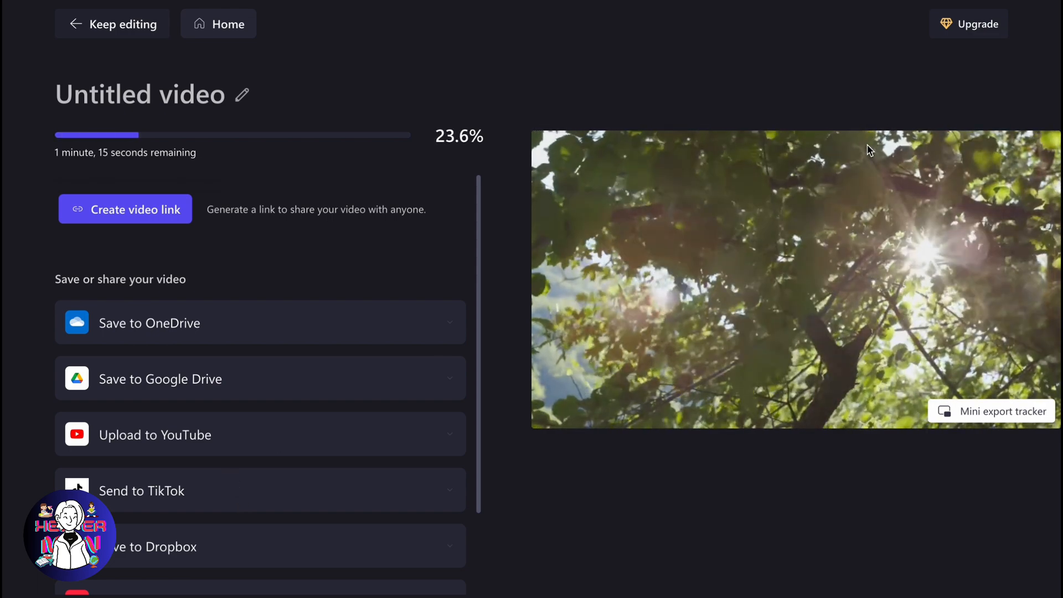
pyautogui.click(969, 23)
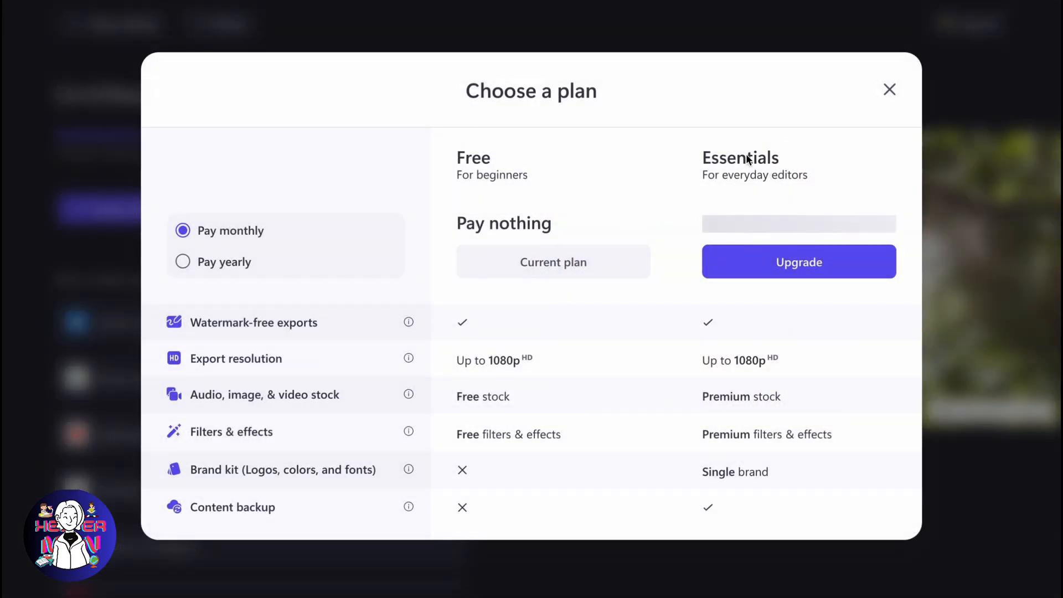
pyautogui.moveTo(218, 363)
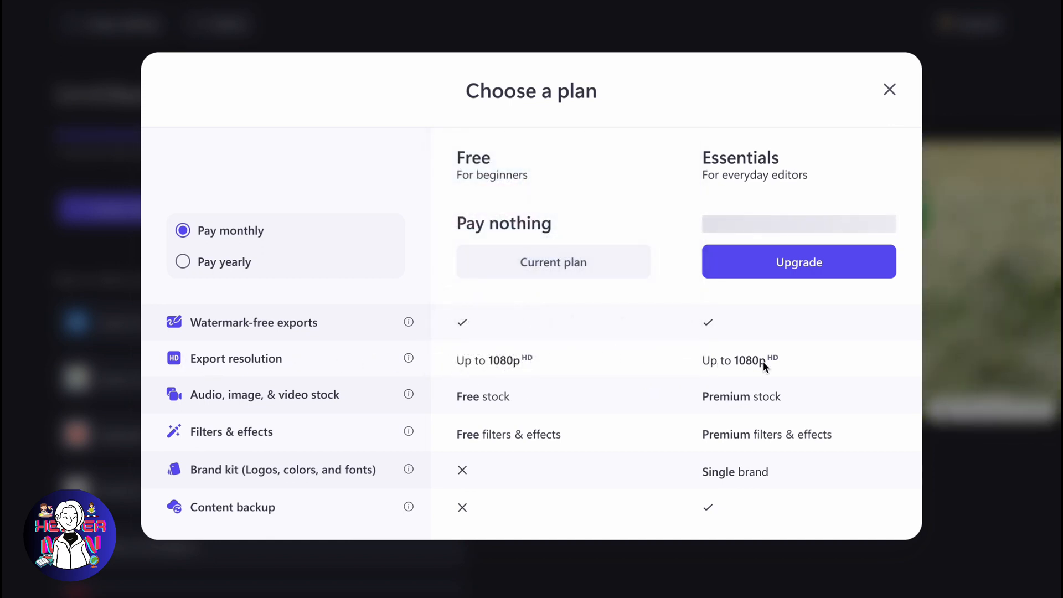
pyautogui.click(889, 89)
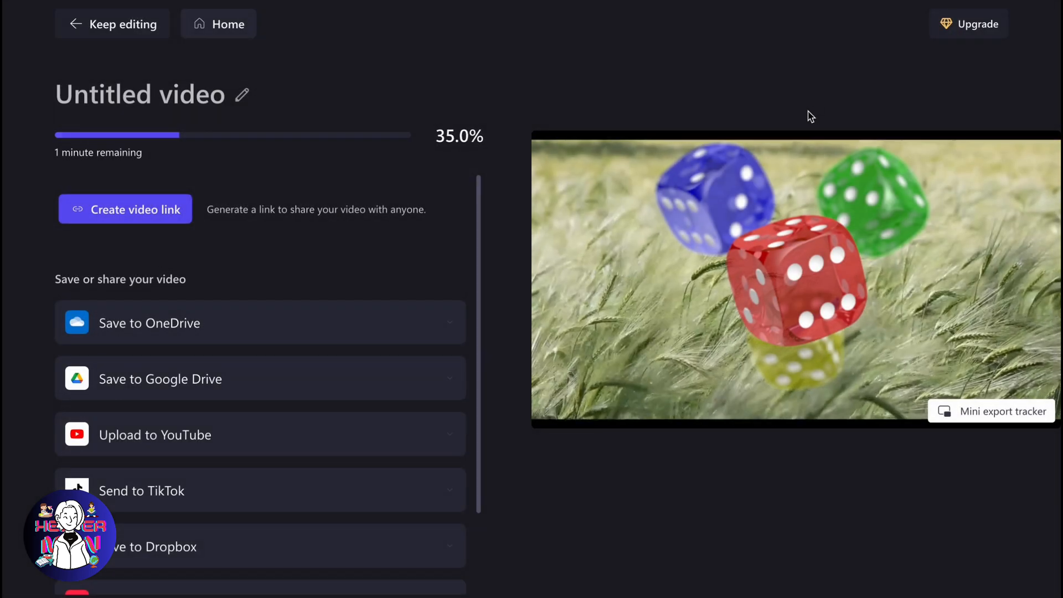